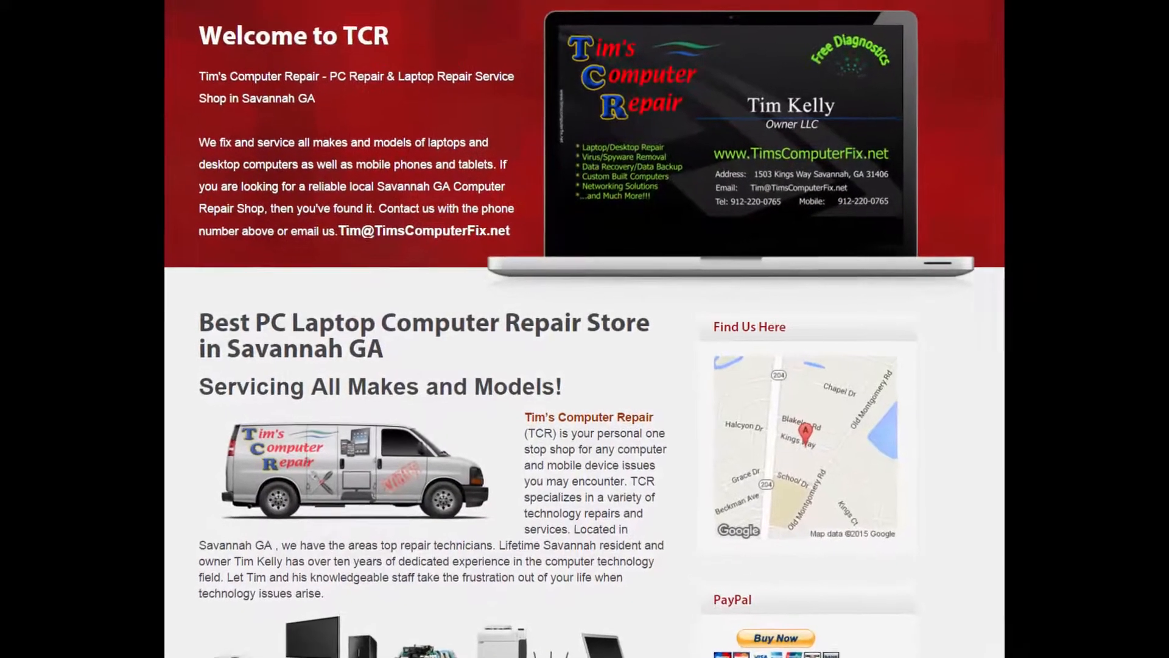
{"action": "scroll", "scroll_direction": "down", "scroll_amount": 3}
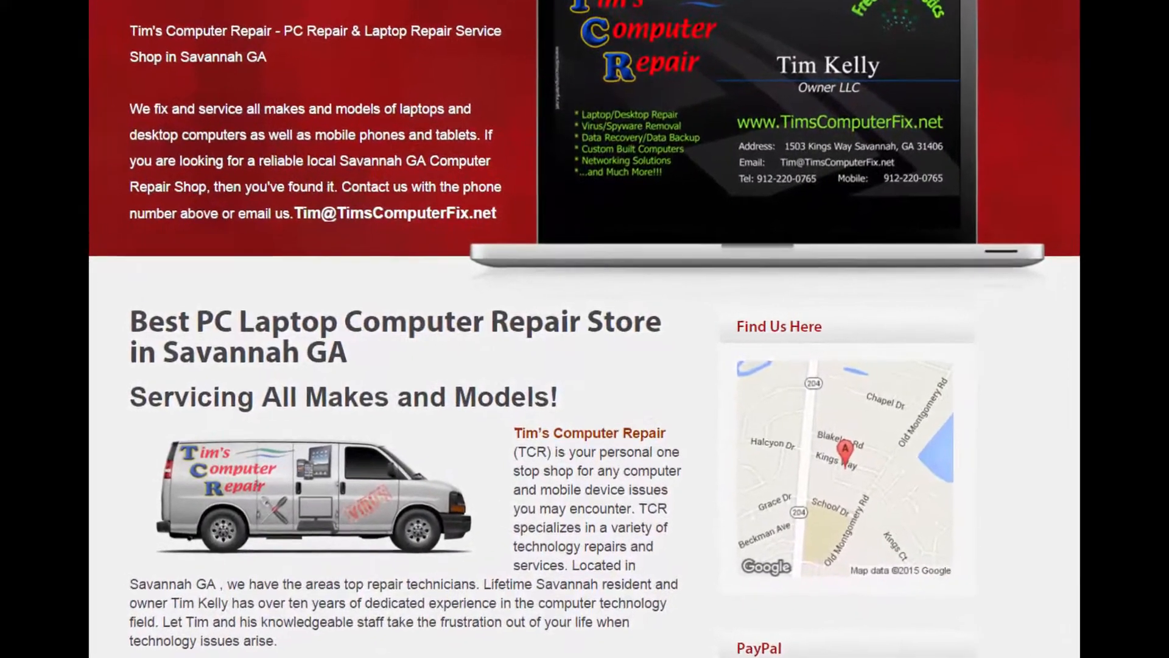
{"action": "scroll", "scroll_direction": "down", "scroll_amount": 3}
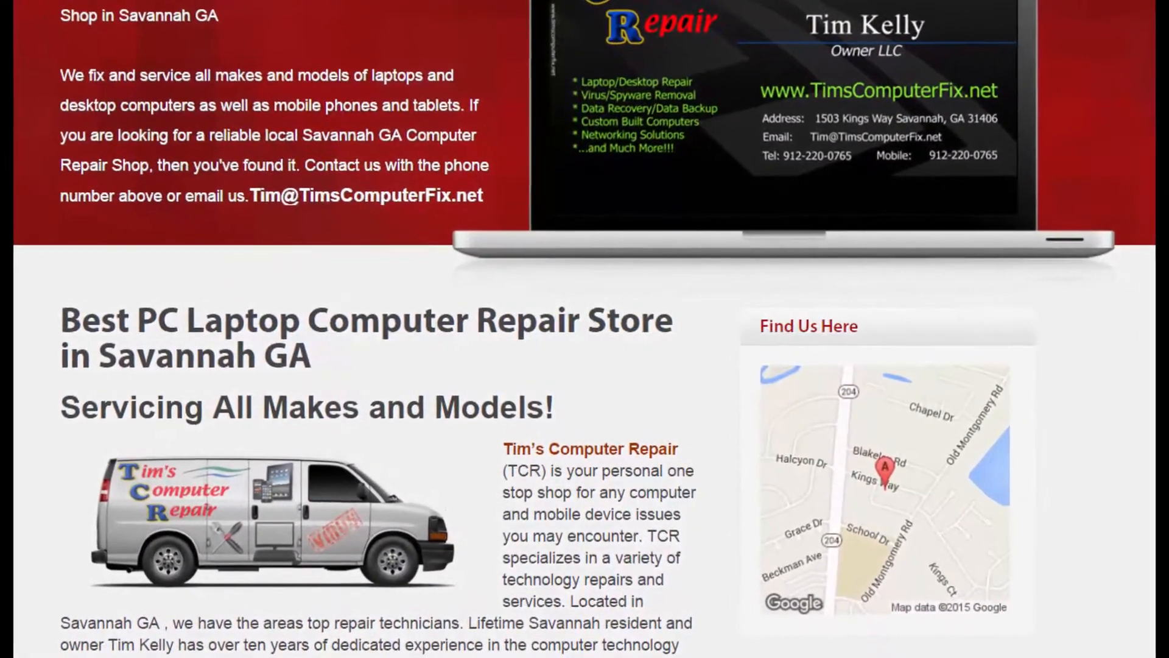